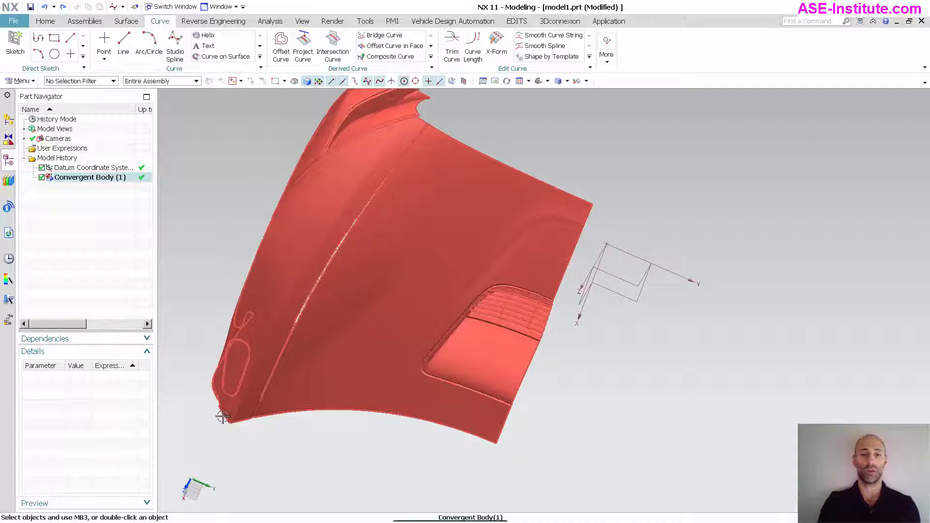
{"action": "mouse_move", "coordinate": [396, 137]}
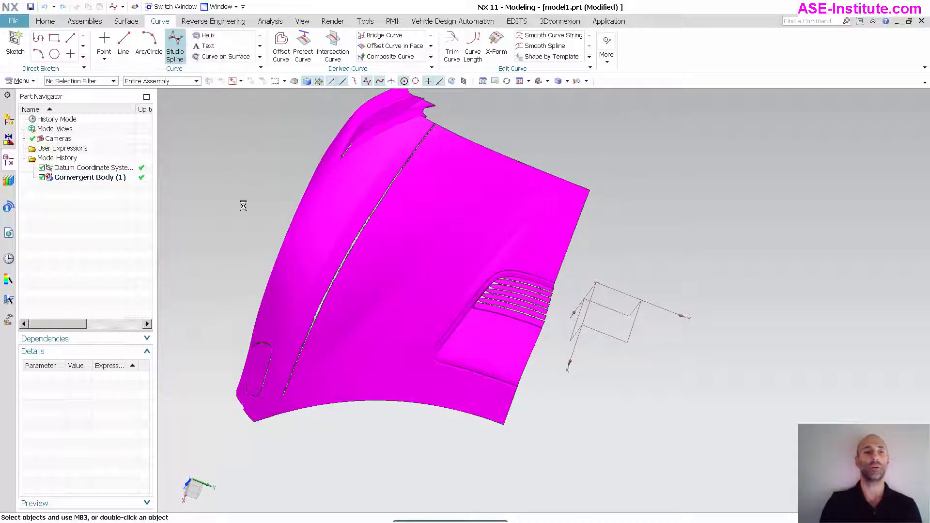
- Create a three-pole degree-2 Studio Spline constrained to a plane across the hood front
{"action": "left_click", "coordinate": [174, 44]}
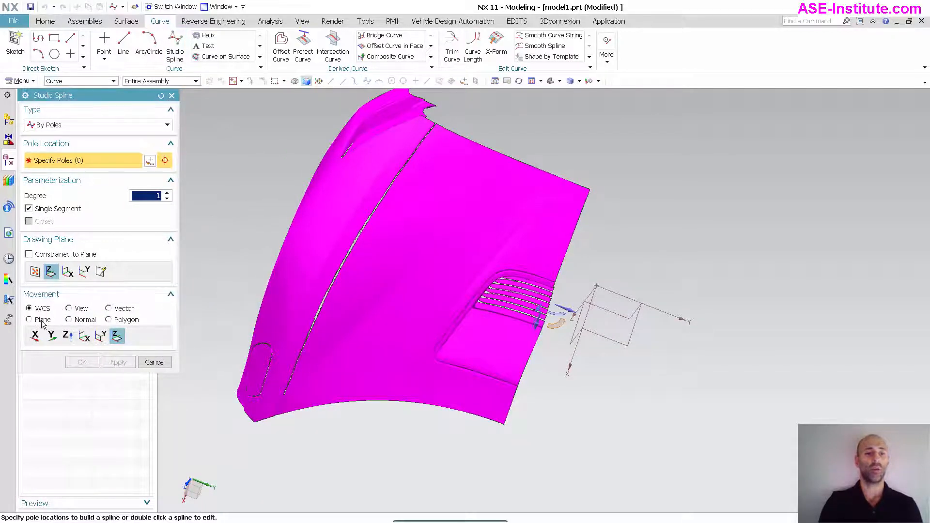
{"action": "left_click", "coordinate": [29, 319]}
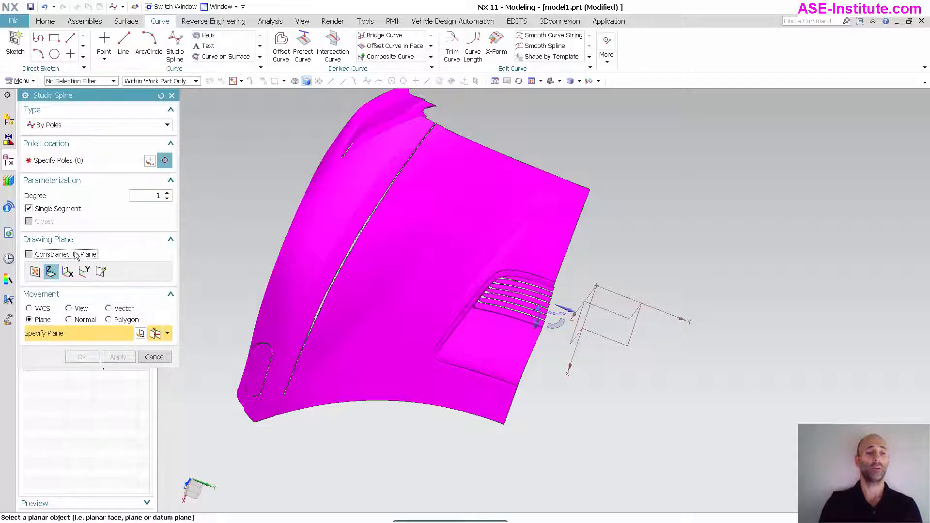
{"action": "left_click", "coordinate": [28, 254]}
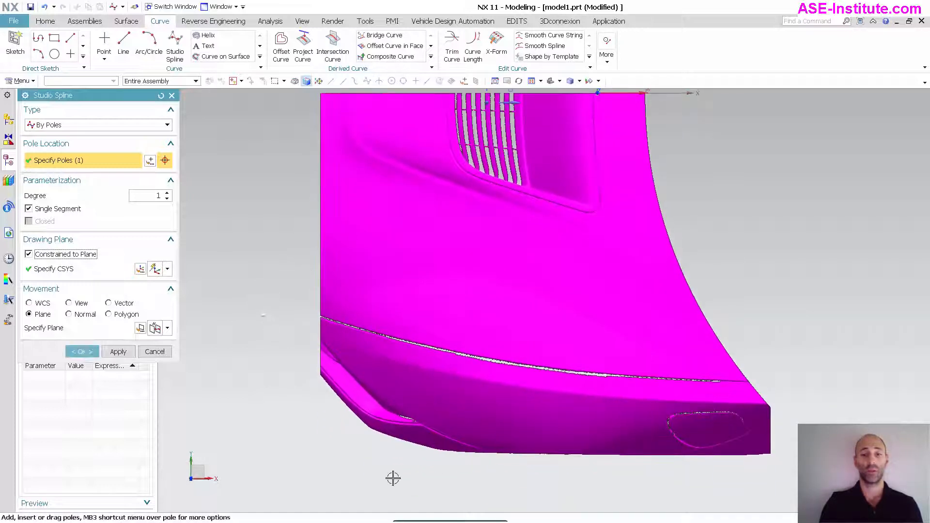
{"action": "left_click", "coordinate": [547, 457]}
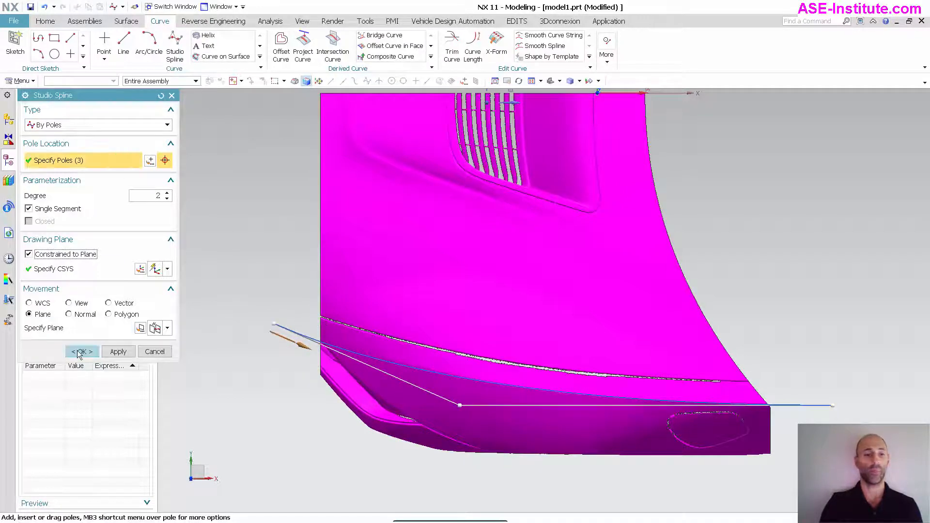
{"action": "left_click", "coordinate": [81, 351]}
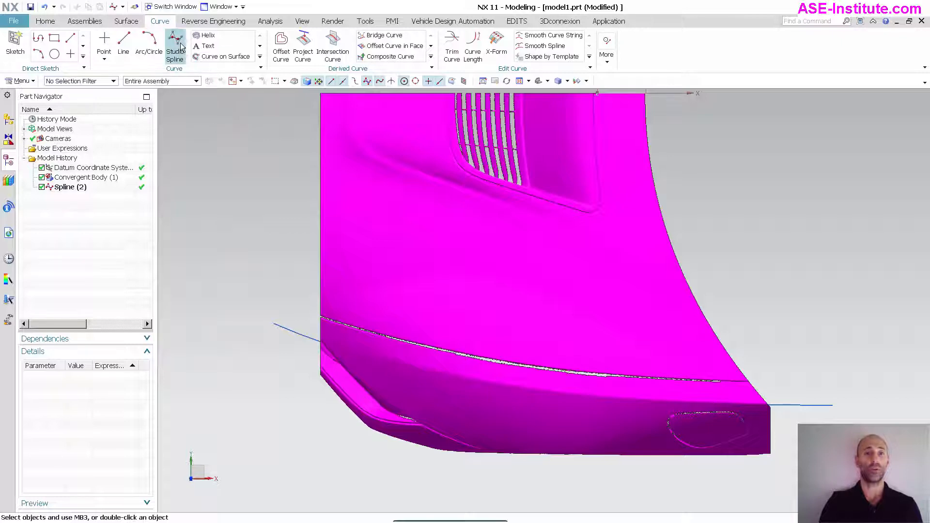
- Create a second three-pole degree-2 spline along the fender top with WCS pole movement
{"action": "left_click", "coordinate": [175, 45]}
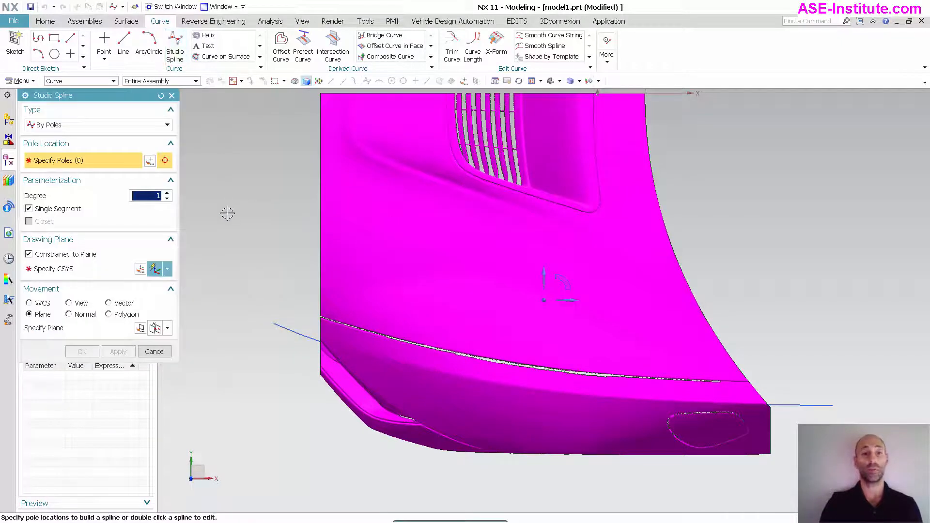
{"action": "left_click", "coordinate": [54, 269]}
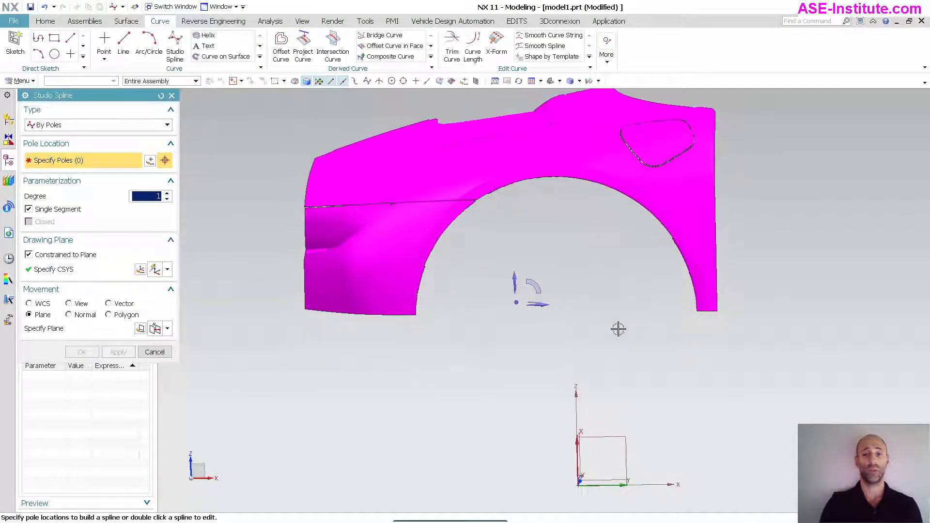
{"action": "left_click", "coordinate": [54, 270]}
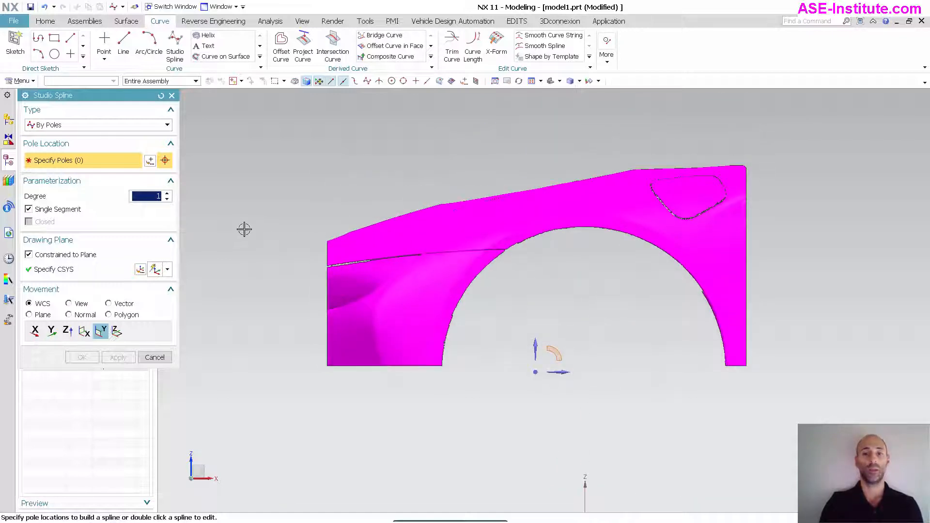
{"action": "left_click", "coordinate": [460, 170]}
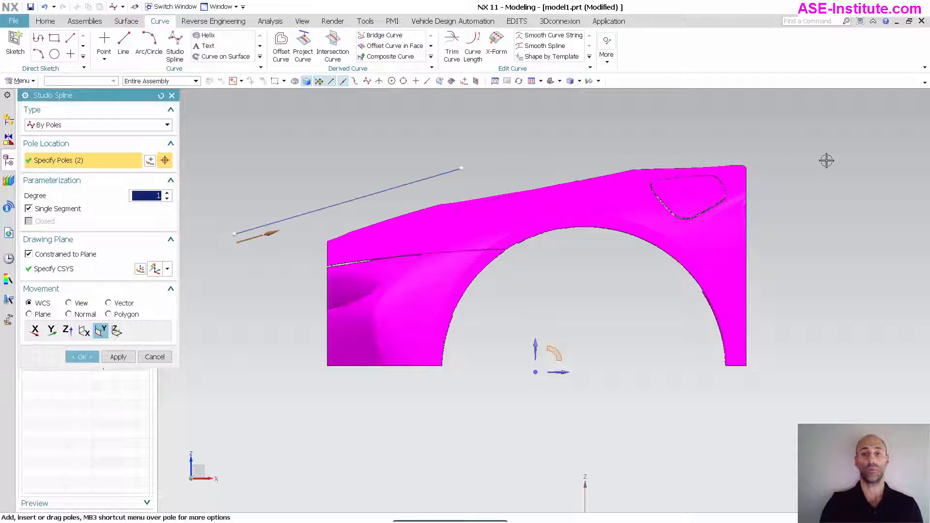
{"action": "left_click", "coordinate": [826, 160]}
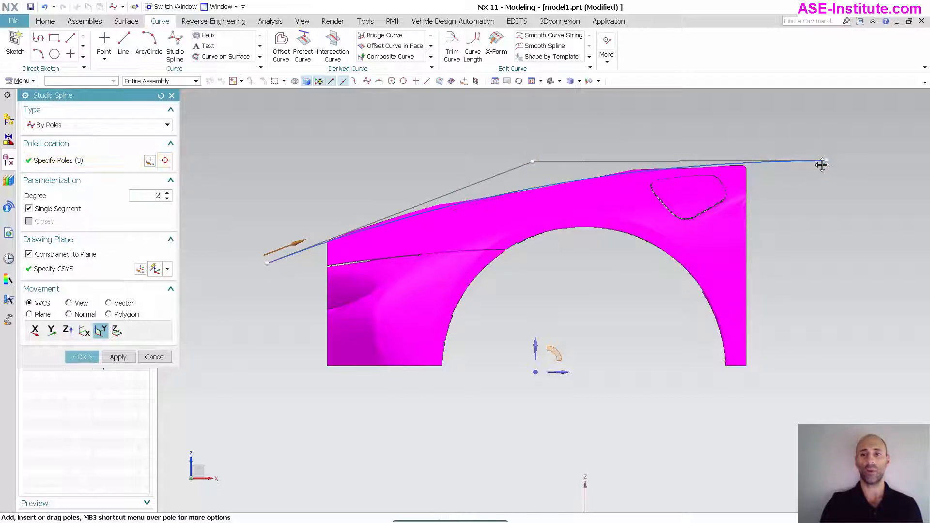
{"action": "left_click", "coordinate": [81, 356]}
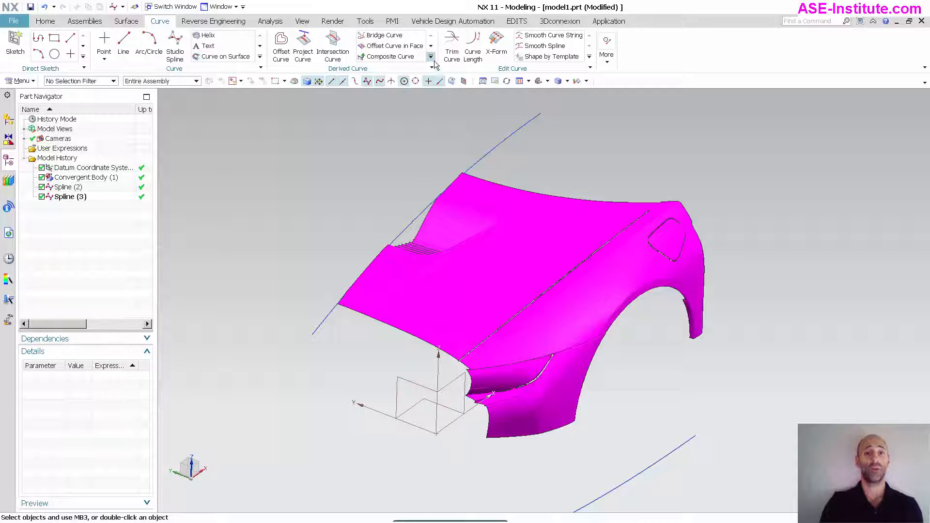
- Combine Spline (2) and Spline (3) into one 3D curve with Combined Projection
{"action": "left_click", "coordinate": [430, 56]}
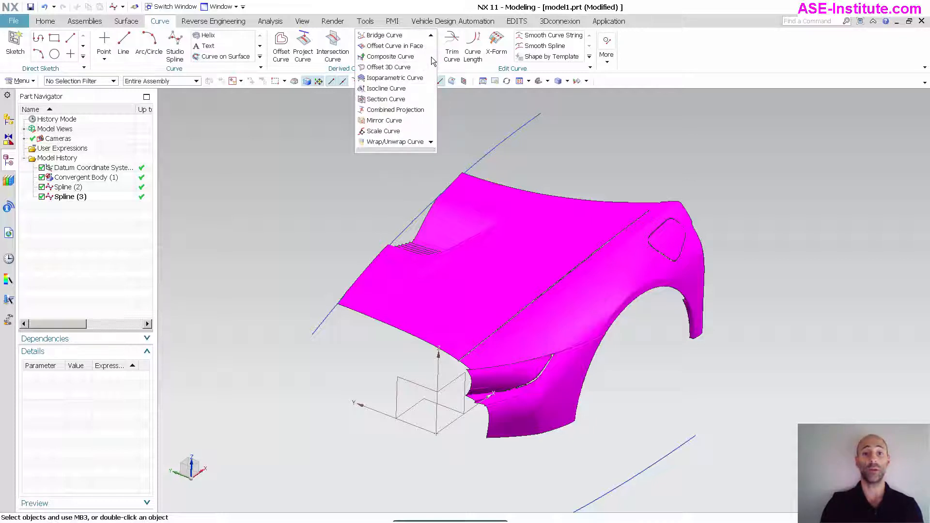
{"action": "left_click", "coordinate": [396, 110]}
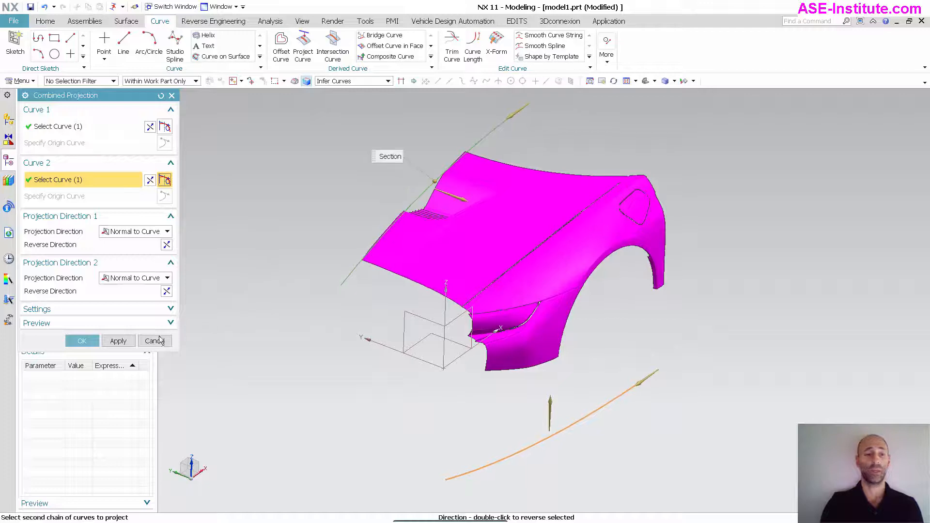
{"action": "left_click", "coordinate": [81, 341]}
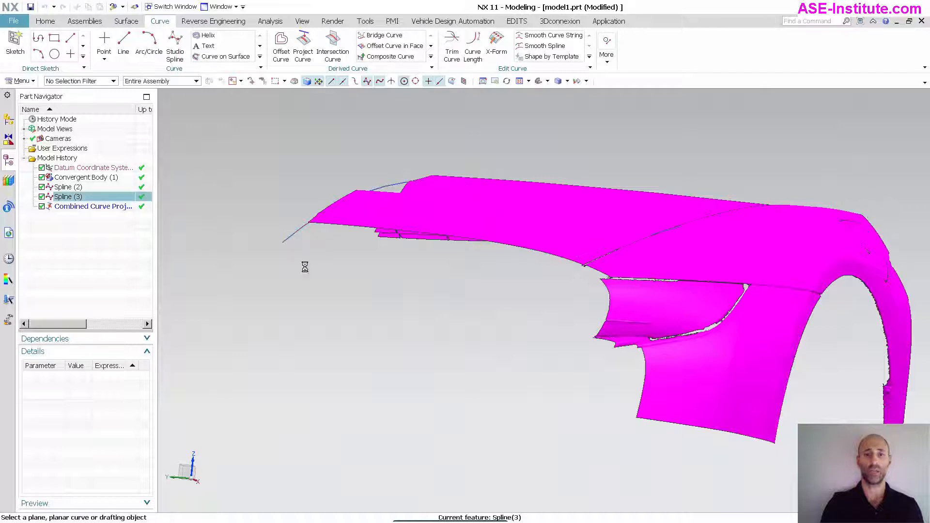
- Reopen Spline (3) for editing, close it, and go to the file commands for preferences
{"action": "double_click", "coordinate": [66, 196]}
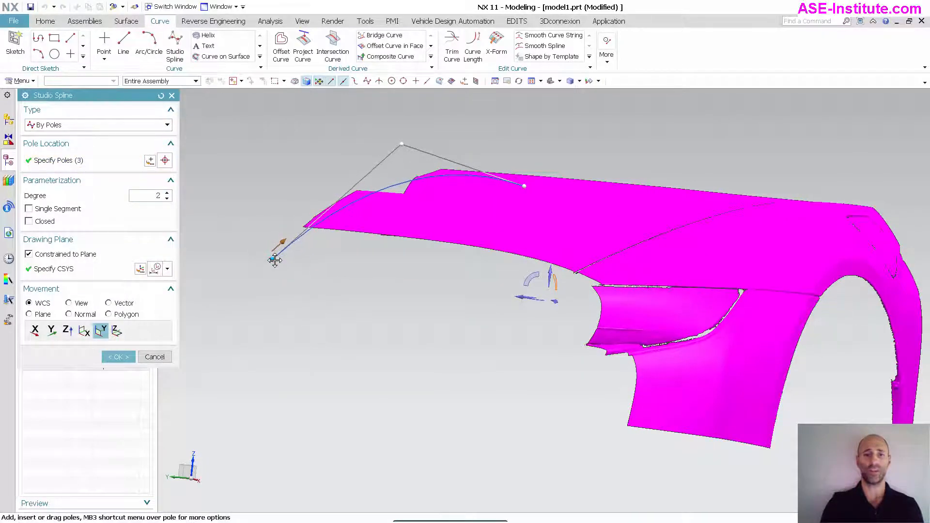
{"action": "left_click", "coordinate": [117, 356]}
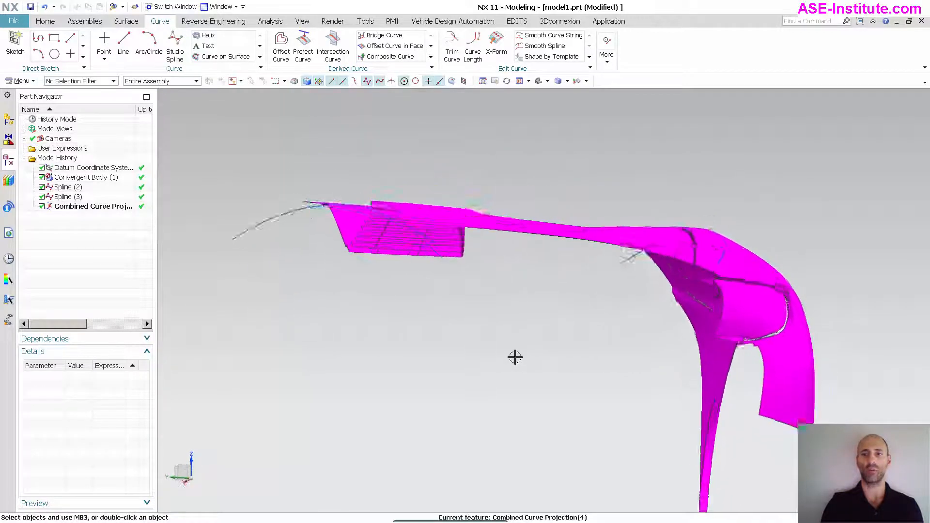
{"action": "left_click", "coordinate": [14, 21]}
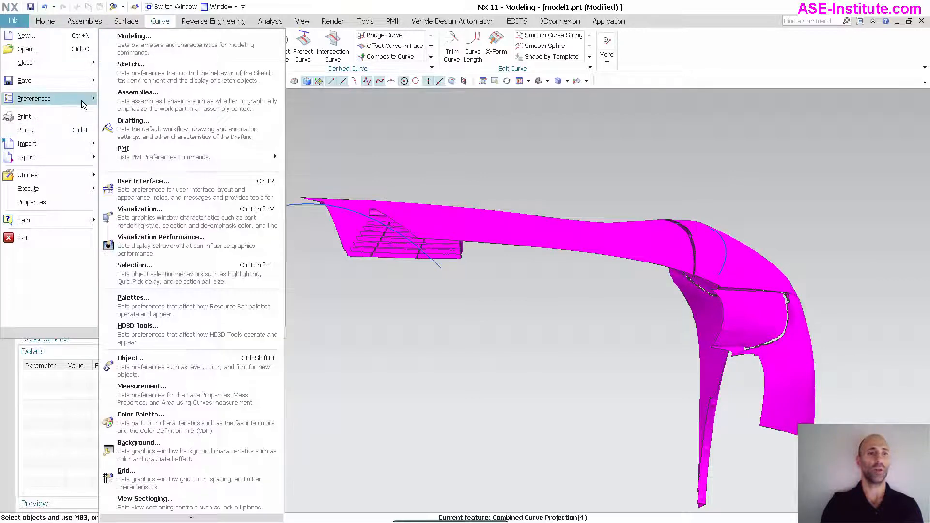
- Set Modeling preferences so double-clicking a feature runs Edit Parameters directly
{"action": "left_click", "coordinate": [134, 36]}
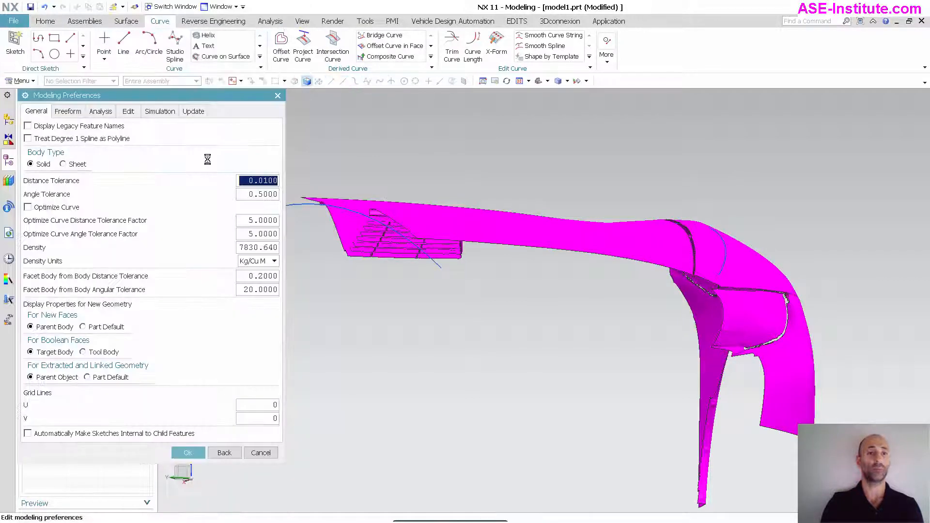
{"action": "left_click", "coordinate": [127, 111]}
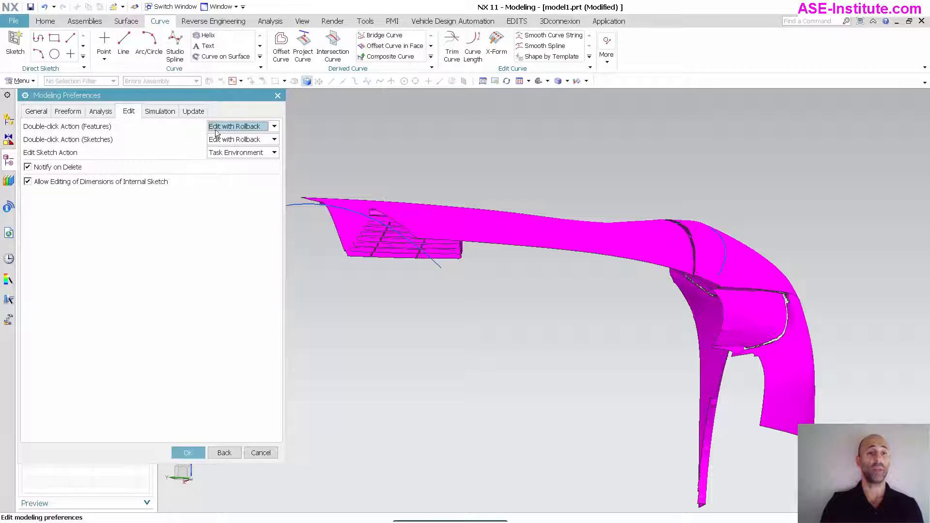
{"action": "left_click", "coordinate": [272, 126]}
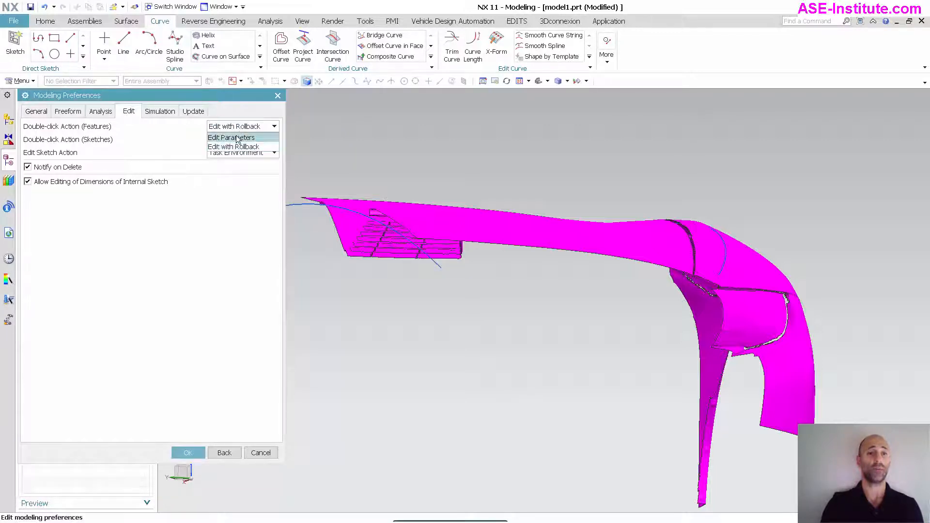
{"action": "left_click", "coordinate": [230, 137]}
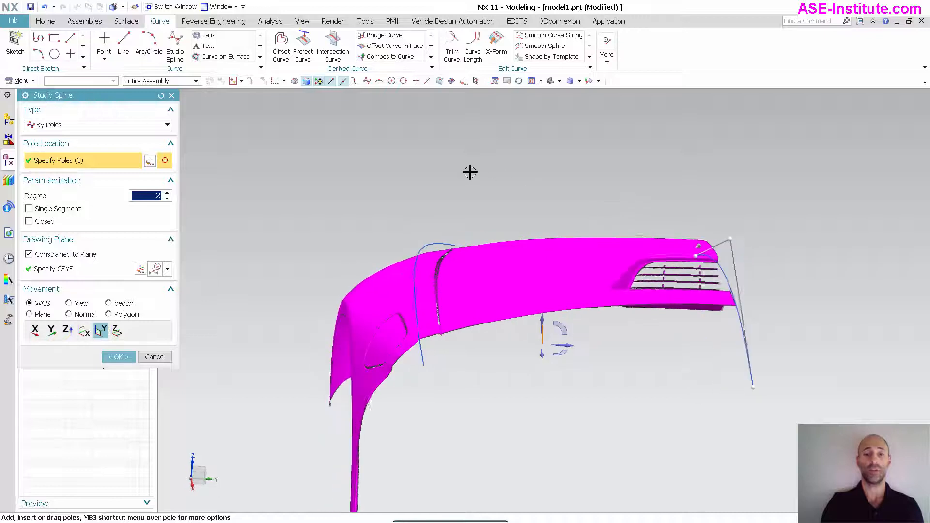
{"action": "left_click", "coordinate": [117, 356]}
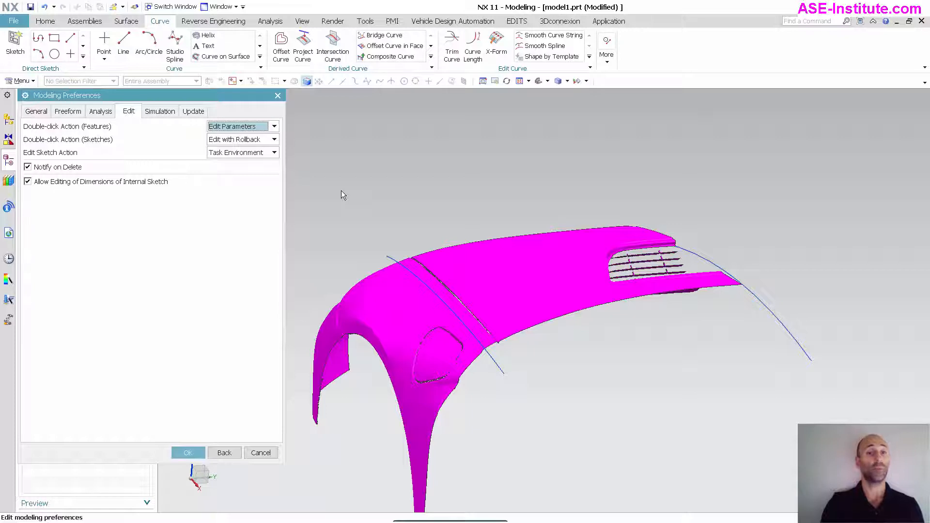
- Apply the preference changes, then edit Spline (3)'s poles directly and confirm
{"action": "left_click", "coordinate": [193, 111]}
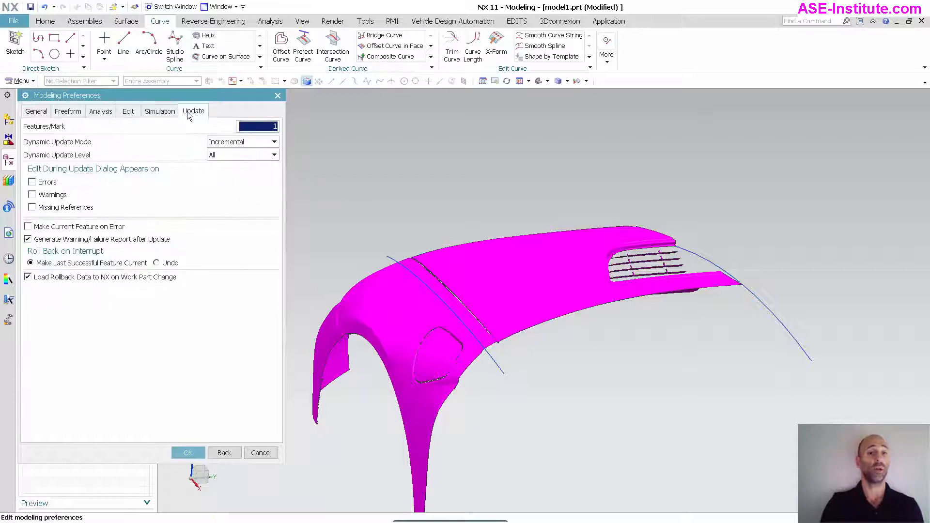
{"action": "mouse_move", "coordinate": [102, 150]}
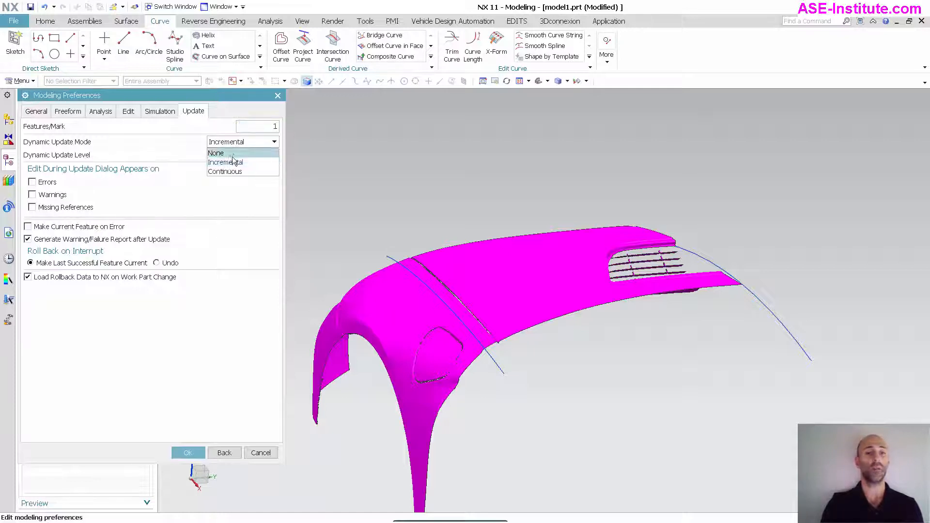
{"action": "left_click", "coordinate": [188, 453]}
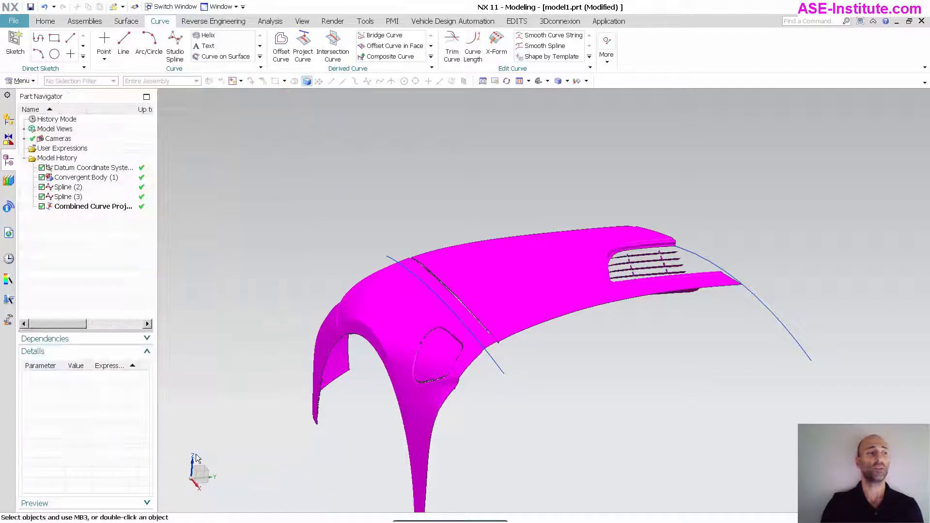
{"action": "mouse_move", "coordinate": [762, 298]}
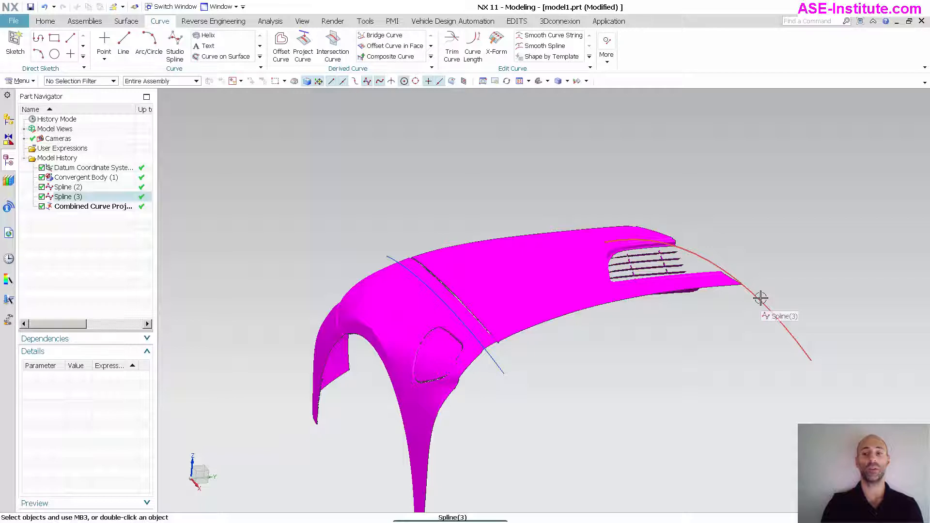
{"action": "double_click", "coordinate": [67, 197]}
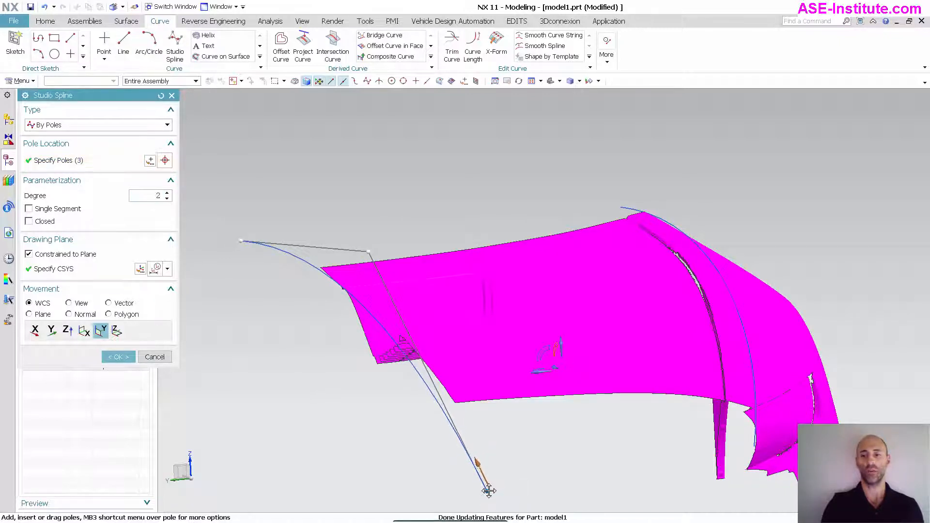
{"action": "left_click", "coordinate": [118, 356]}
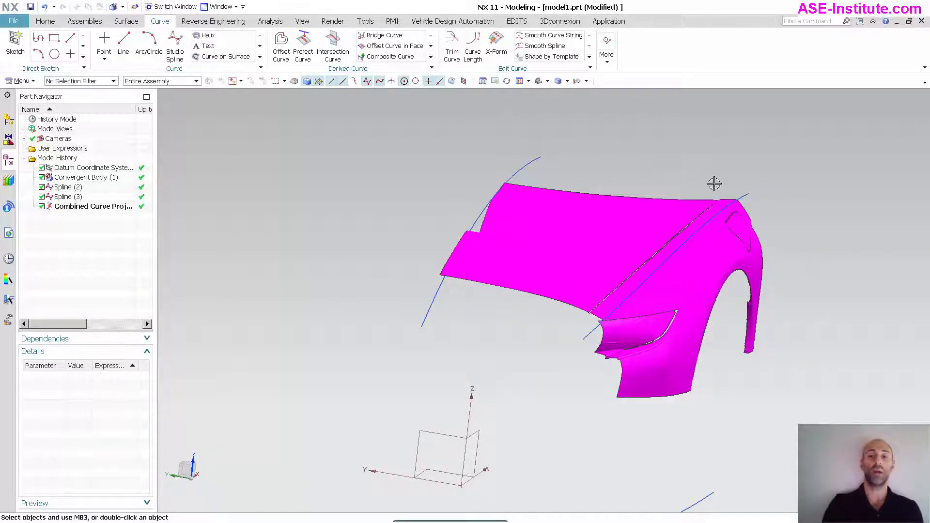
{"action": "mouse_move", "coordinate": [349, 119]}
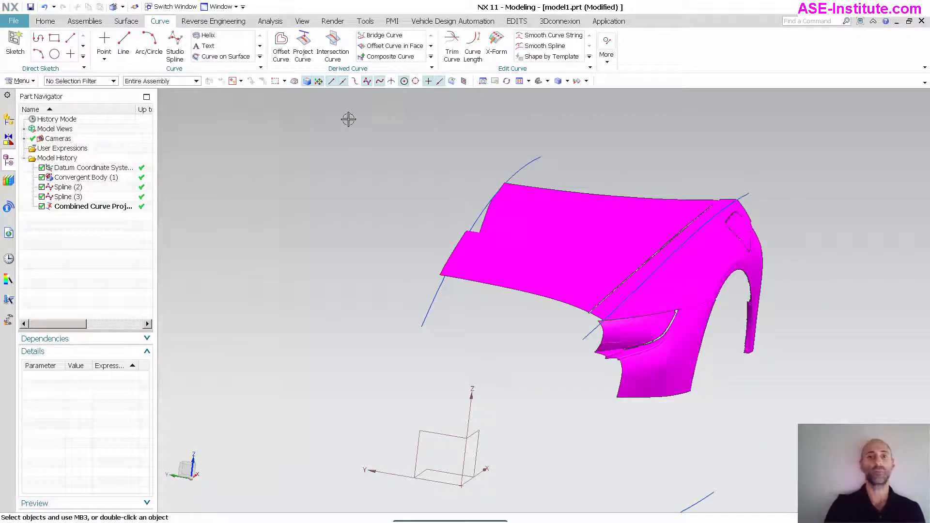
- Mirror the projected hood curve across the XZ datum plane with Mirror Geometry
{"action": "left_click", "coordinate": [45, 21]}
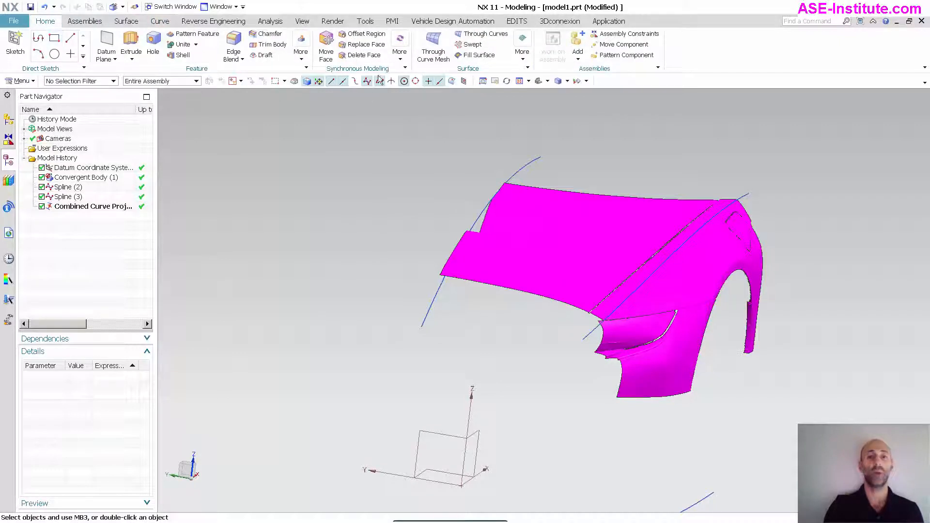
{"action": "left_click", "coordinate": [301, 40]}
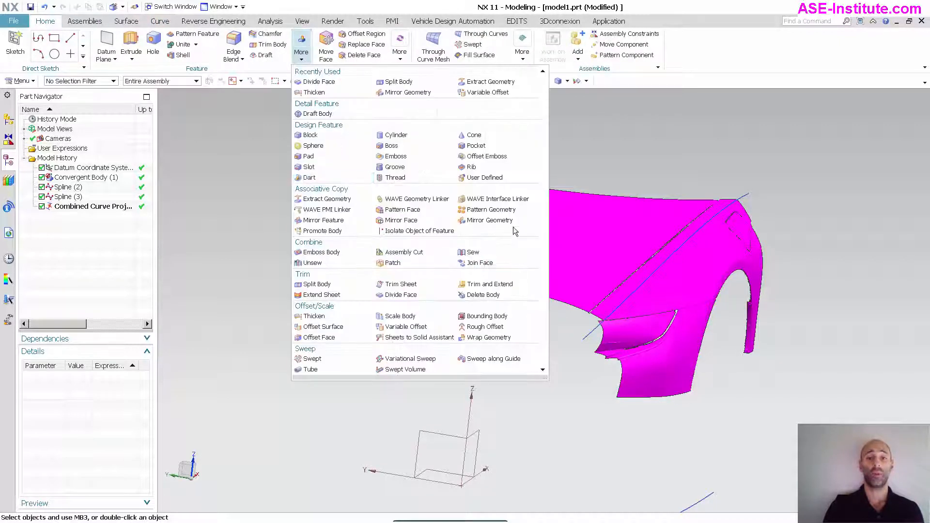
{"action": "left_click", "coordinate": [491, 220]}
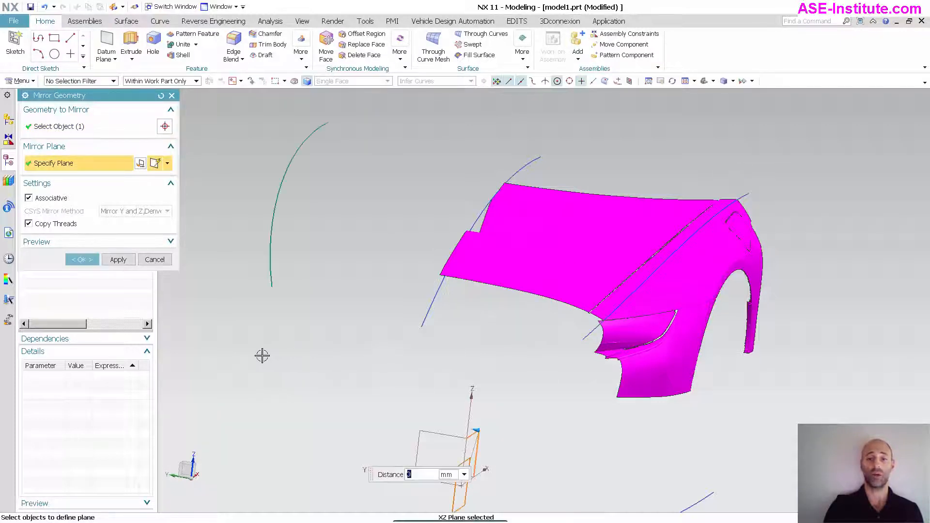
{"action": "left_click", "coordinate": [81, 259]}
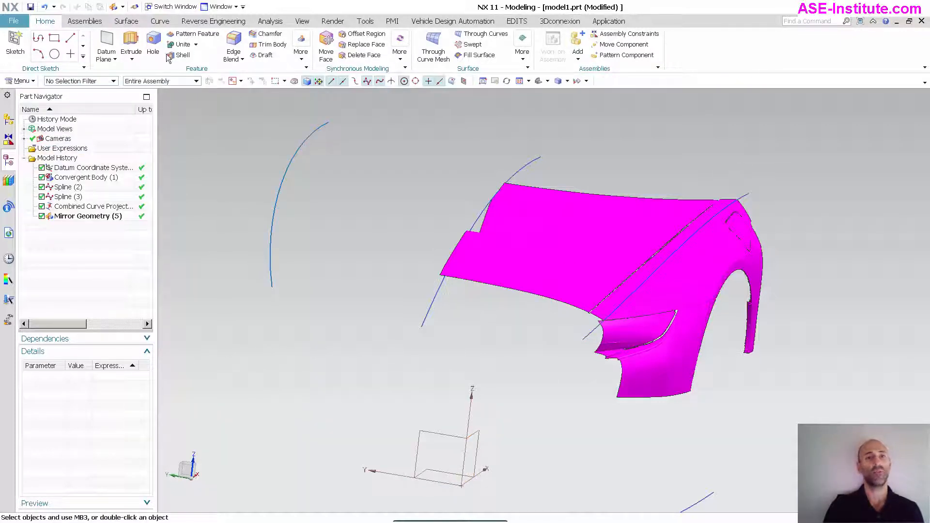
{"action": "left_click", "coordinate": [126, 21]}
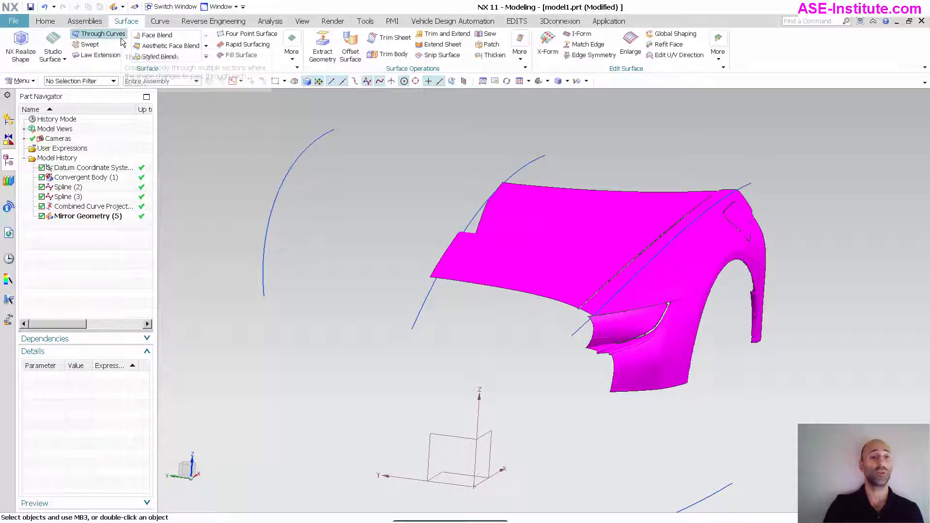
- Build a Through Curves surface between the projected curve and its mirrored copy
{"action": "left_click", "coordinate": [98, 33]}
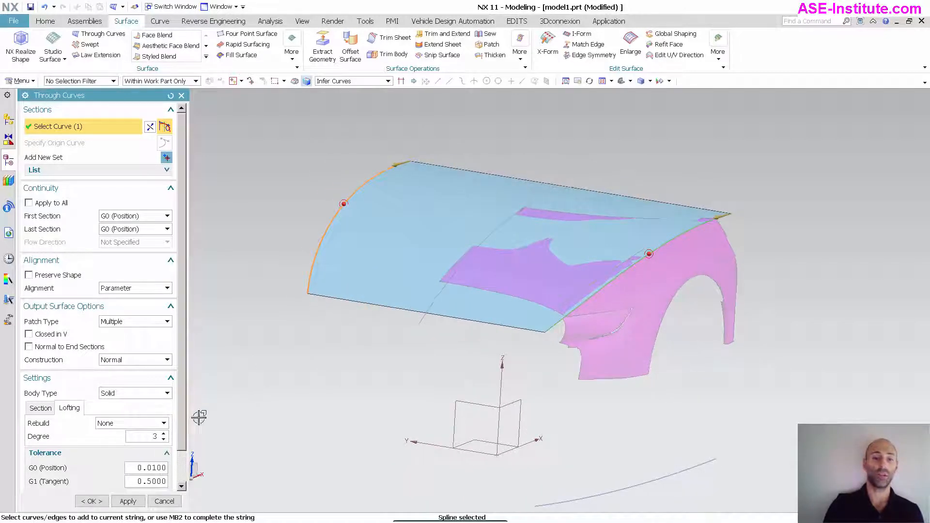
{"action": "left_click", "coordinate": [91, 502]}
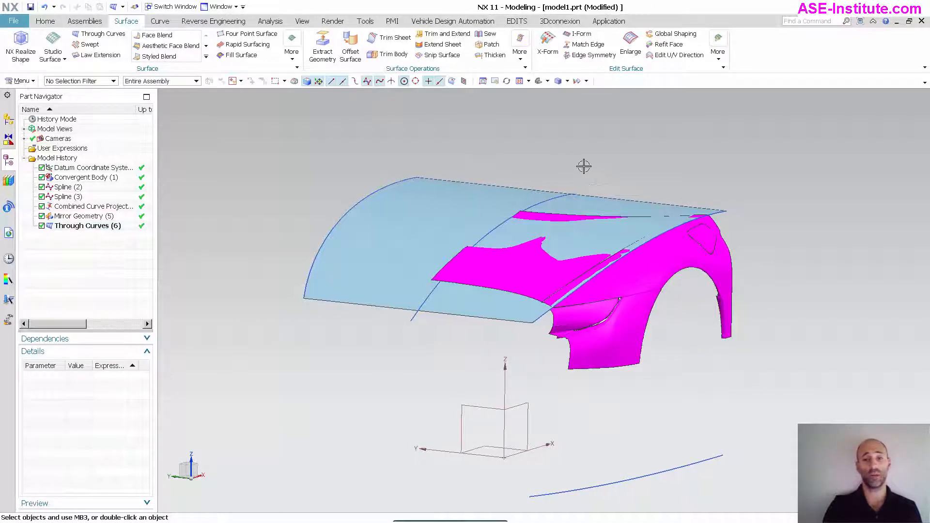
- Make Spline (3) current and add a new three-pole middle Spline (4) after it
{"action": "left_click", "coordinate": [64, 196]}
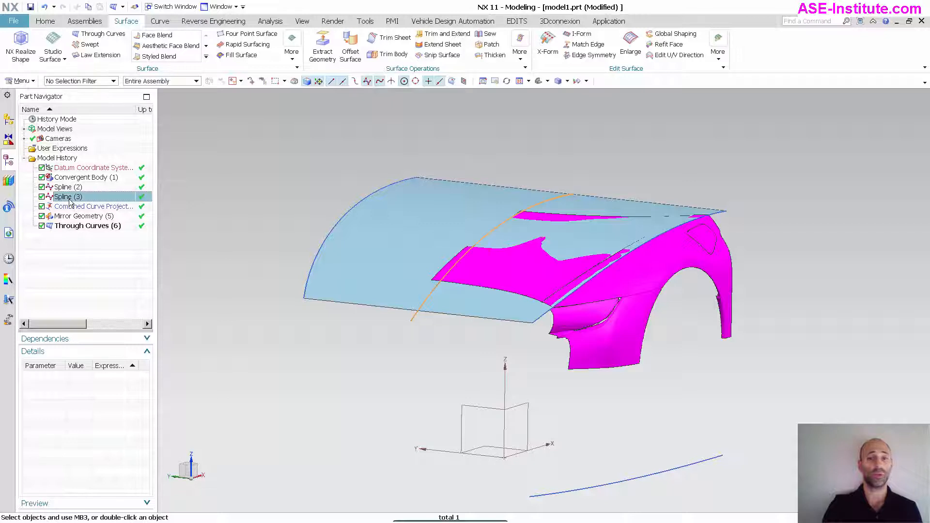
{"action": "right_click", "coordinate": [67, 196]}
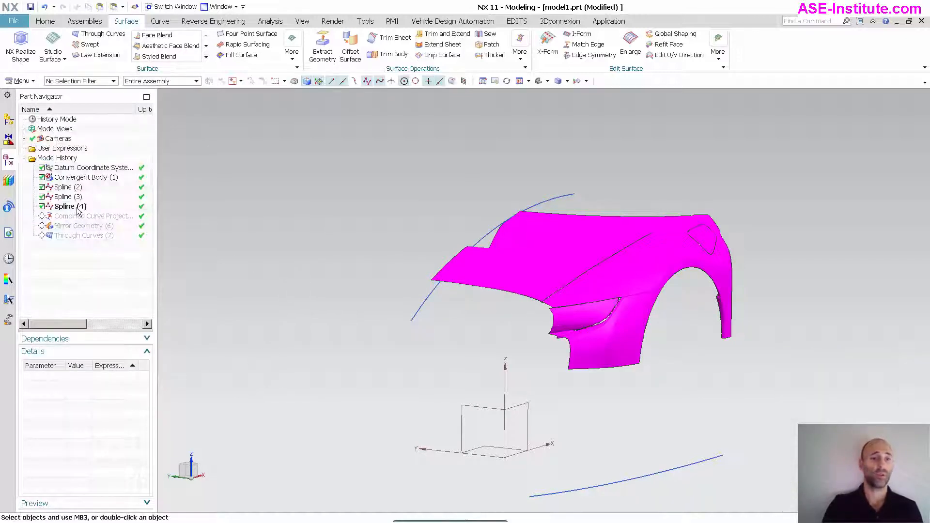
{"action": "double_click", "coordinate": [67, 206]}
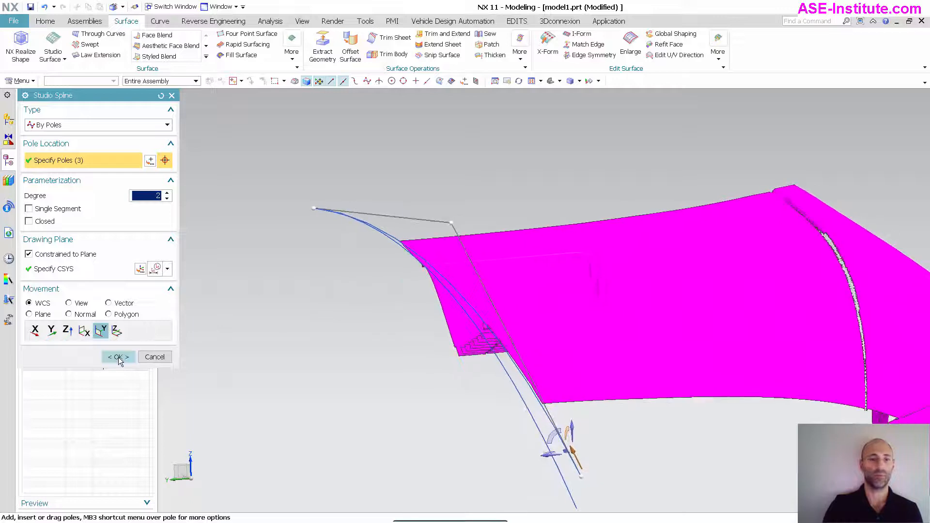
{"action": "left_click", "coordinate": [117, 356]}
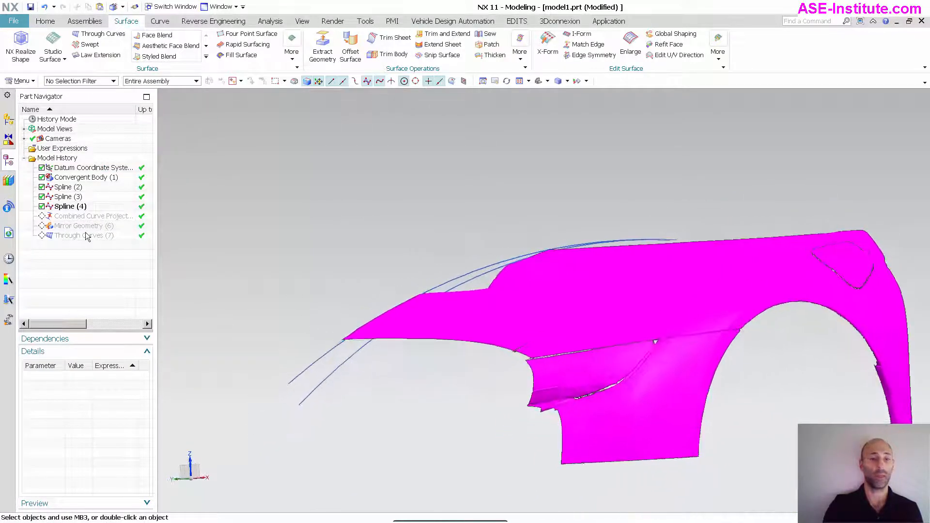
- Make Through Curves (7) current and add Spline (4) as its middle section
{"action": "right_click", "coordinate": [71, 235]}
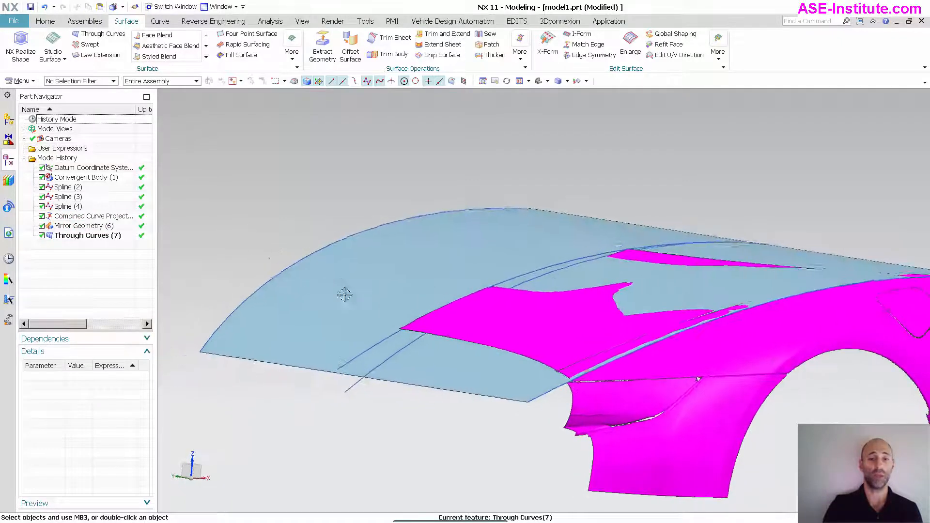
{"action": "double_click", "coordinate": [87, 235]}
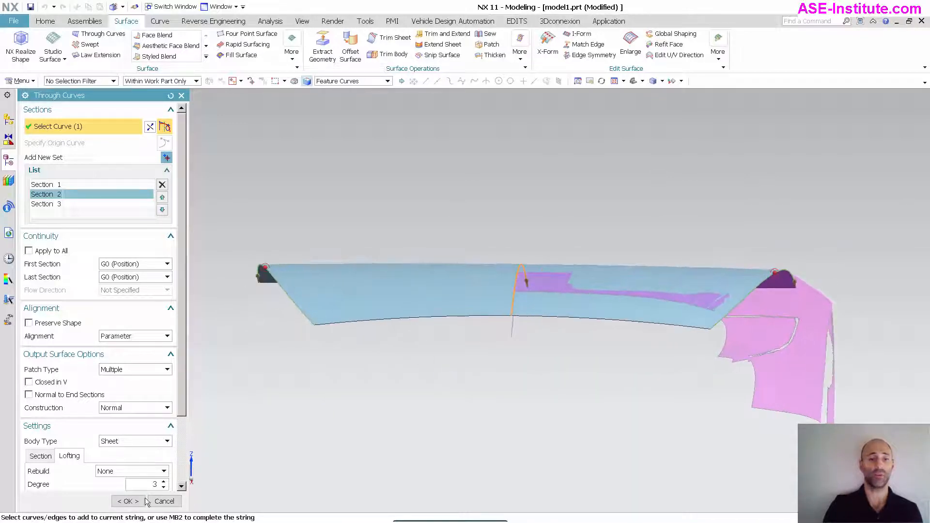
{"action": "left_click", "coordinate": [128, 501]}
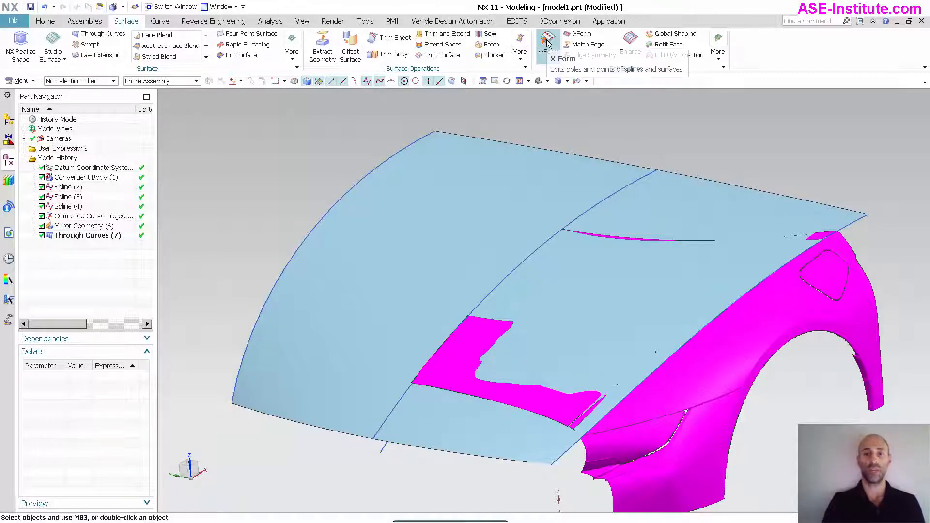
- With X-Form on the hood surface, cut Patches U from 11 to 1 and raise Degree U
{"action": "left_click", "coordinate": [547, 39]}
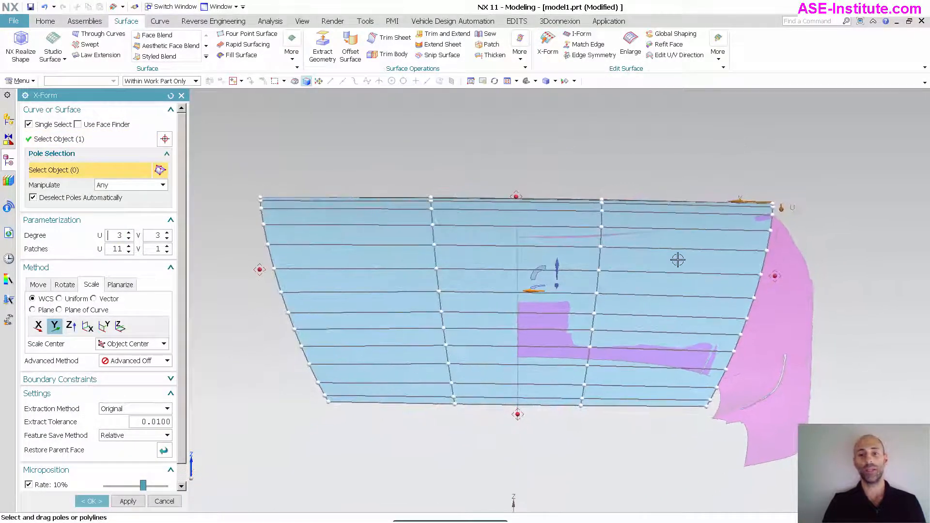
{"action": "left_click", "coordinate": [528, 363]}
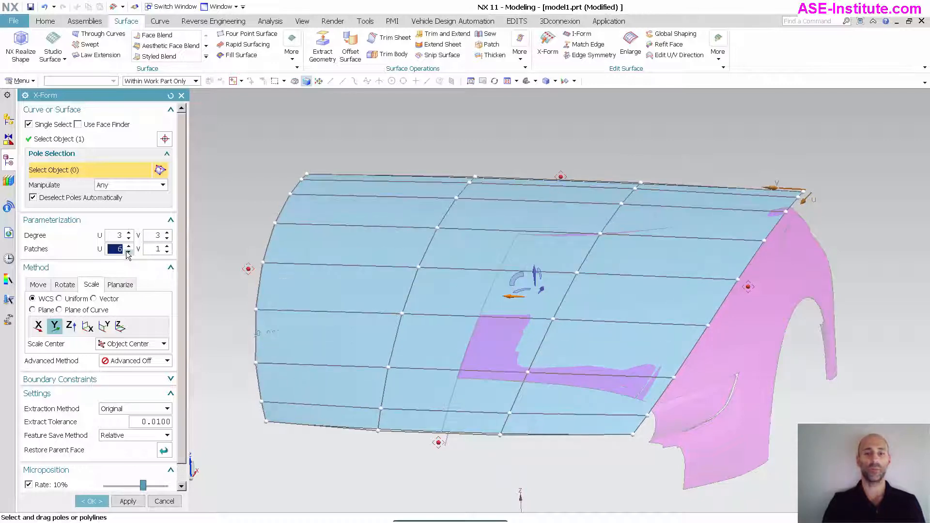
{"action": "left_click", "coordinate": [128, 251]}
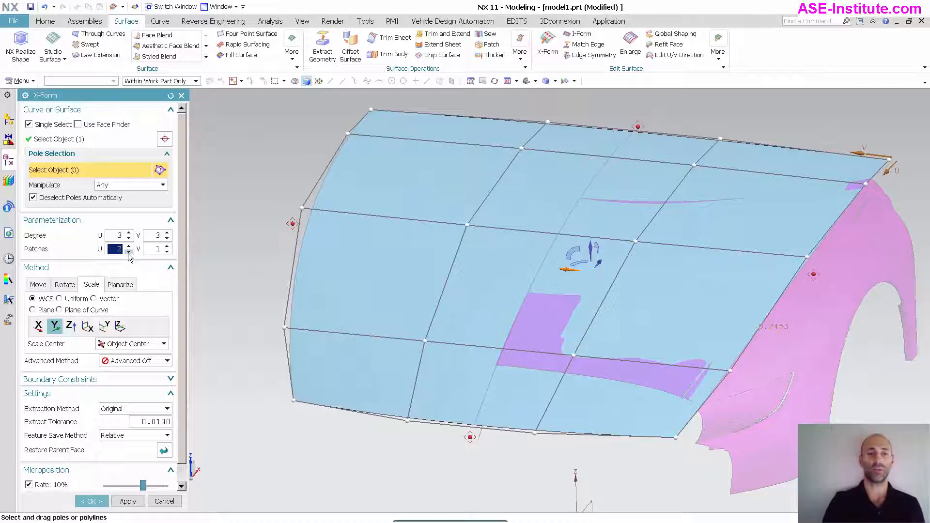
{"action": "left_click", "coordinate": [128, 251]}
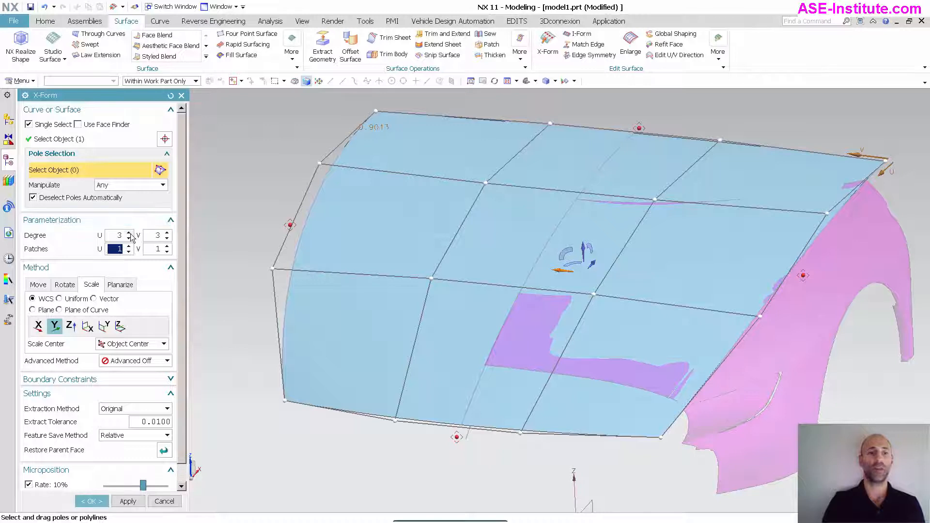
{"action": "left_click", "coordinate": [130, 233]}
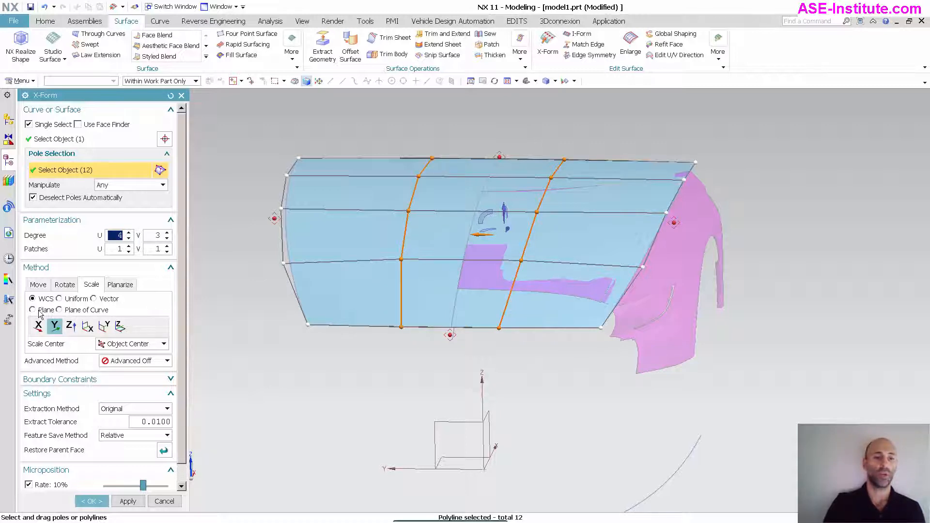
- Move front-edge poles along Normal to reshape the hood, then commit the X-Form feature
{"action": "left_click", "coordinate": [37, 285]}
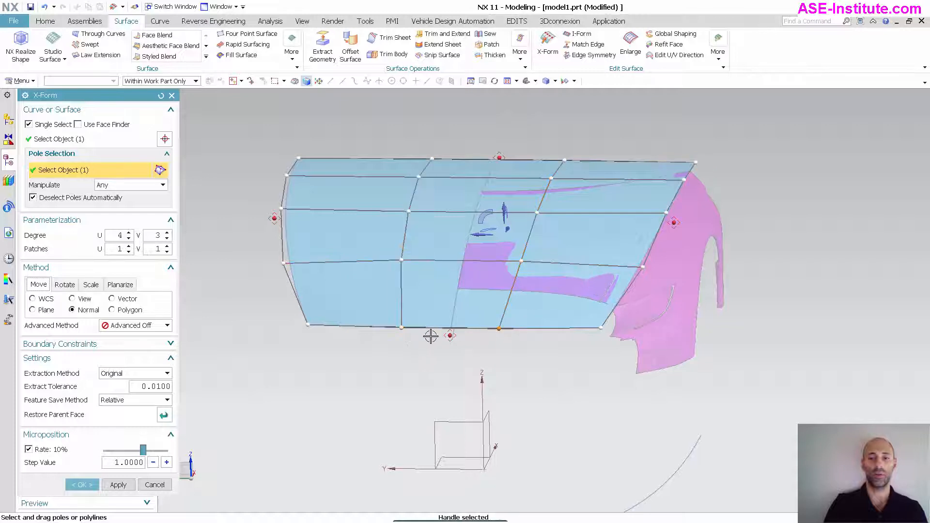
{"action": "left_click", "coordinate": [499, 327]}
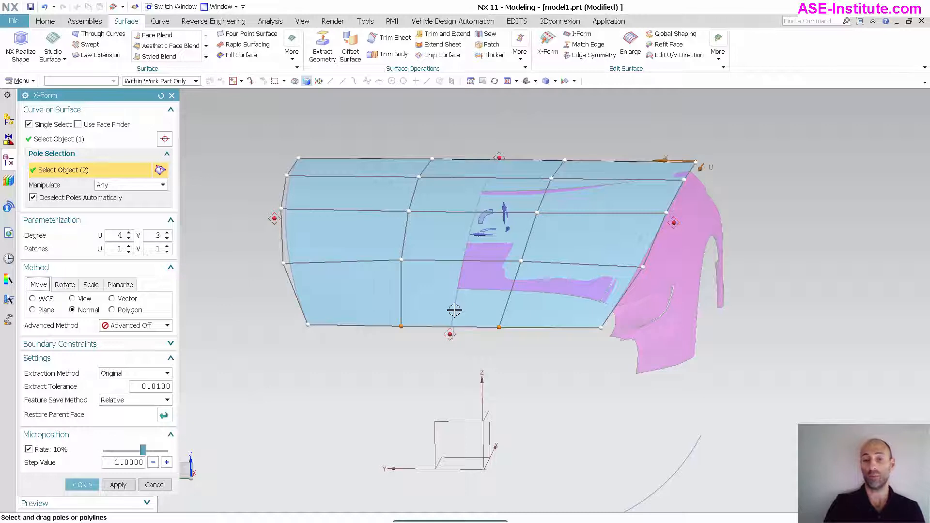
{"action": "mouse_move", "coordinate": [643, 386]}
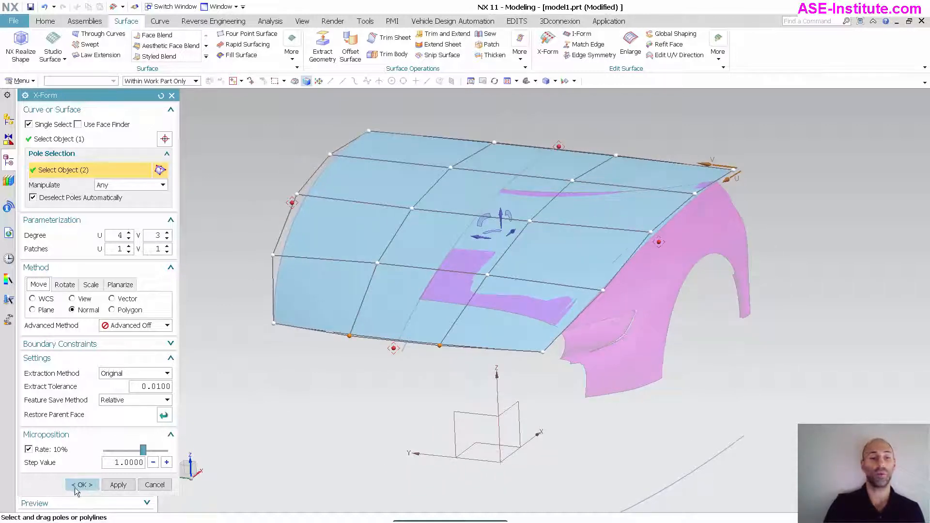
{"action": "left_click", "coordinate": [81, 485]}
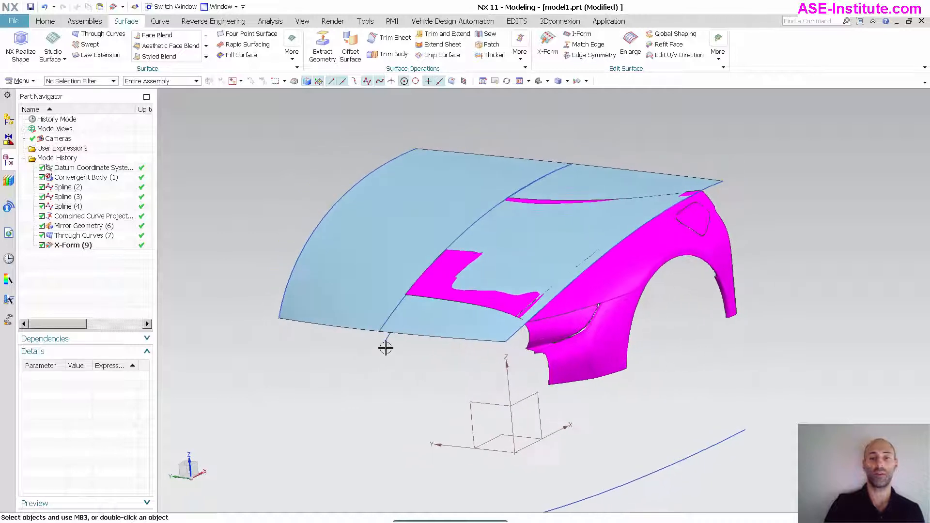
- Edit the hood's driving studio spline with pole Movement set to Normal
{"action": "left_click", "coordinate": [66, 196]}
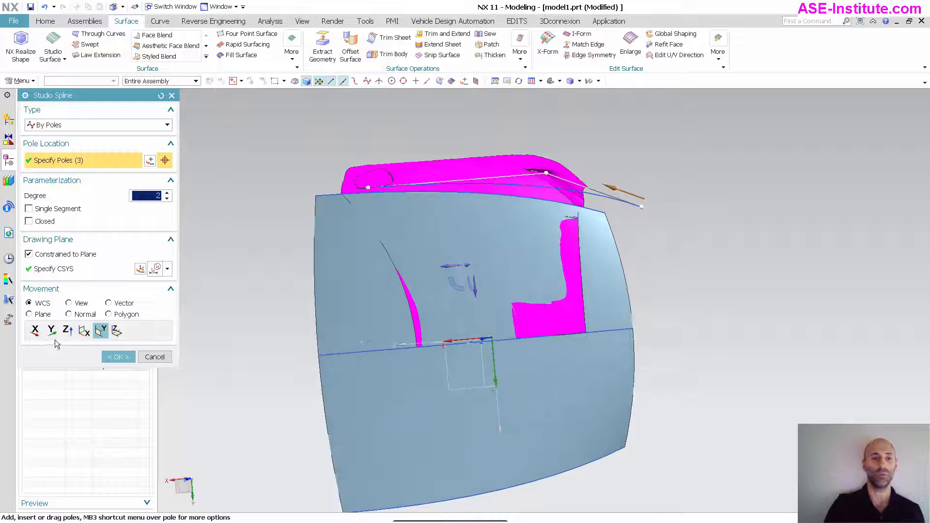
{"action": "left_click", "coordinate": [70, 314]}
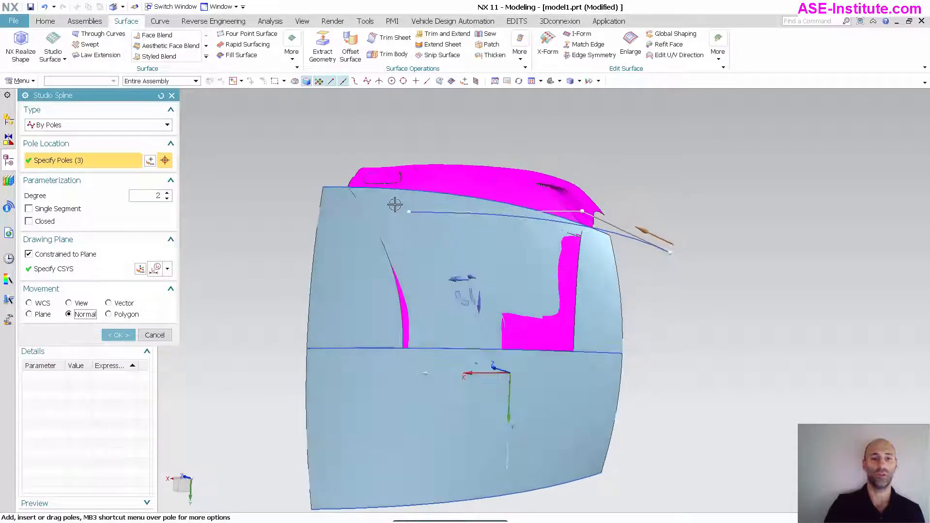